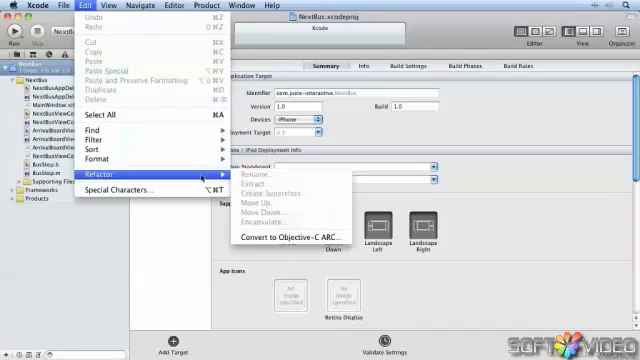
pyautogui.moveTo(291, 235)
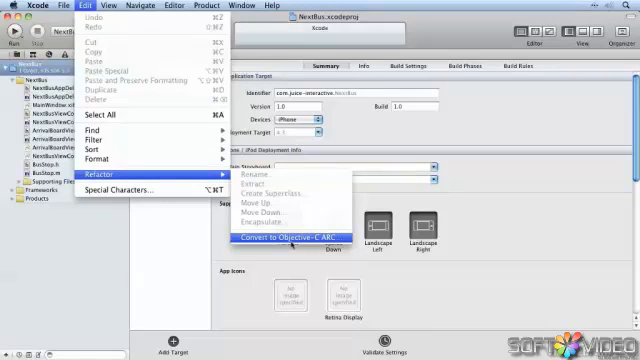
# Step: Open Edit > Refactor > Convert to Objective-C ARC for the NextBus project
pyautogui.click(300, 238)
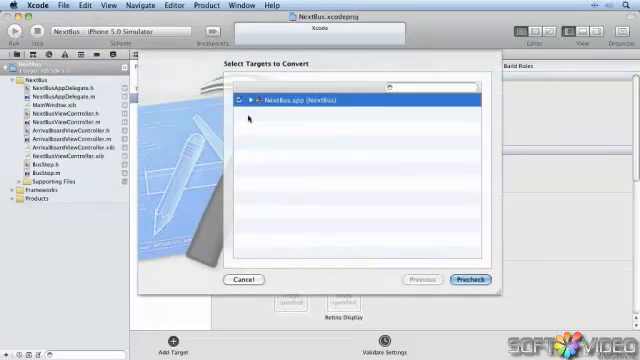
# Step: Expand the NextBus.app target and run Precheck on its source files
pyautogui.click(243, 100)
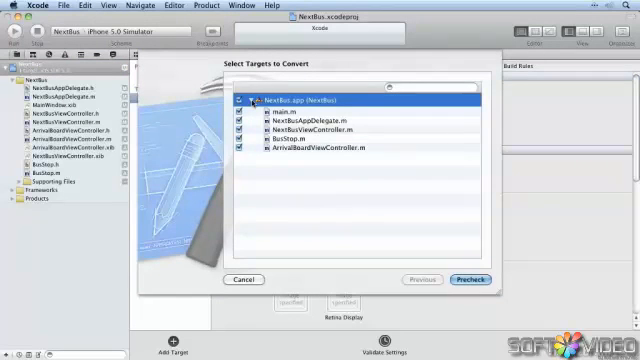
pyautogui.click(245, 100)
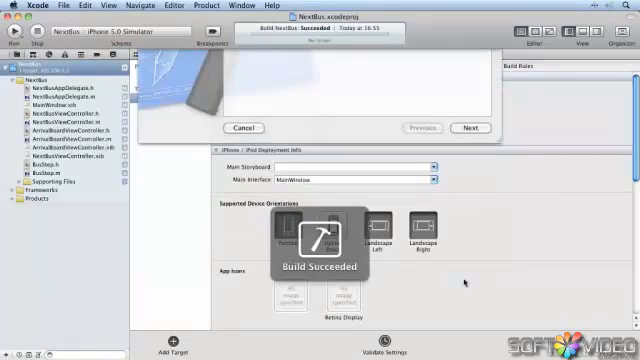
# Step: Continue past the successful precheck and ARC introduction to generate the proposed changes
pyautogui.click(467, 128)
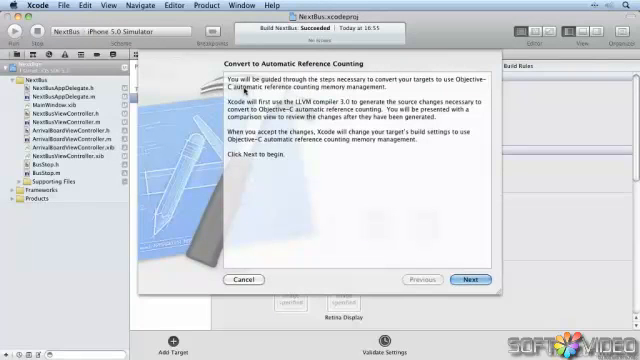
pyautogui.moveTo(372, 175)
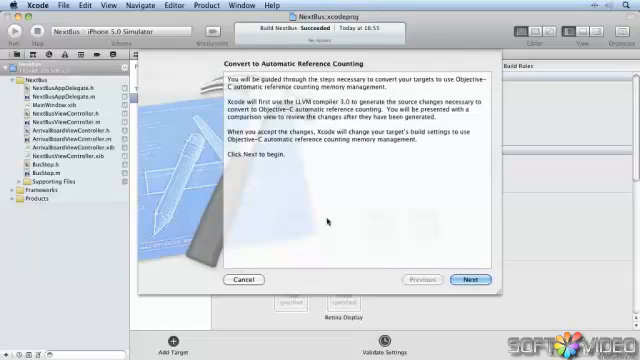
pyautogui.click(465, 280)
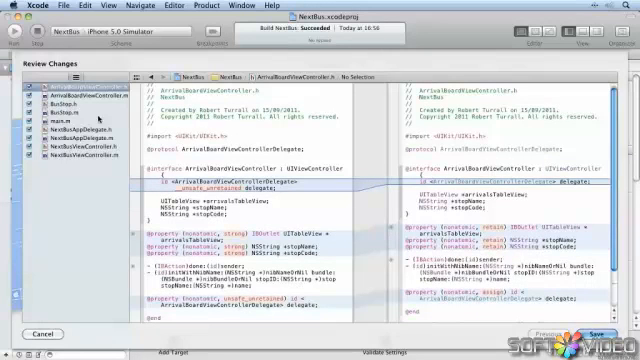
# Step: Scroll through ArrivalBoardViewController.h's comparison and switch to BusStop.m's proposed ARC changes
pyautogui.scroll(-3)
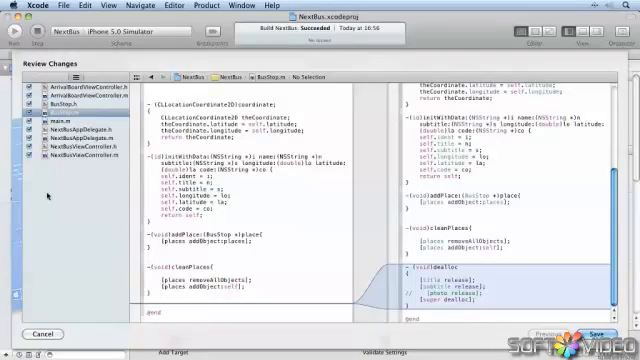
# Step: Show NextBusViewController.m's proposed ARC changes, with its dealloc method removed
pyautogui.click(72, 142)
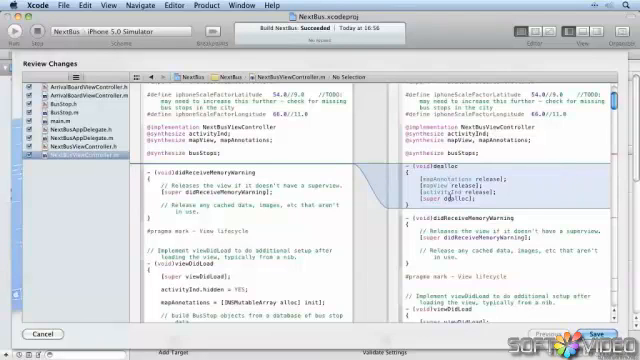
# Step: Scroll through NextBusViewController.m's comparison, reviewing the stripped release and autorelease calls
pyautogui.scroll(-3)
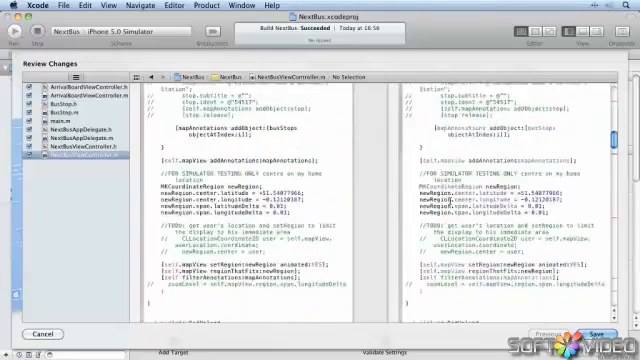
pyautogui.scroll(-3)
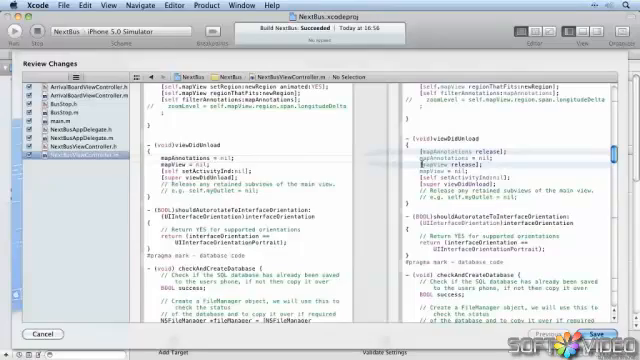
pyautogui.scroll(-3)
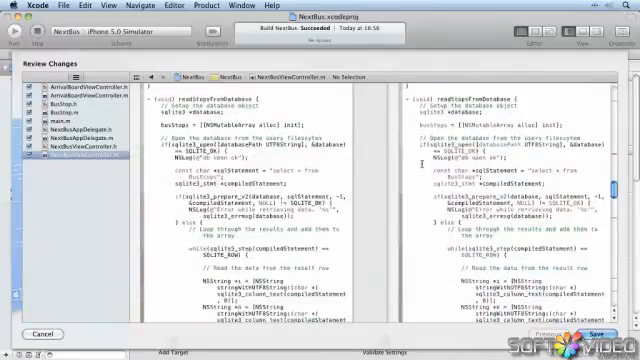
pyautogui.scroll(-3)
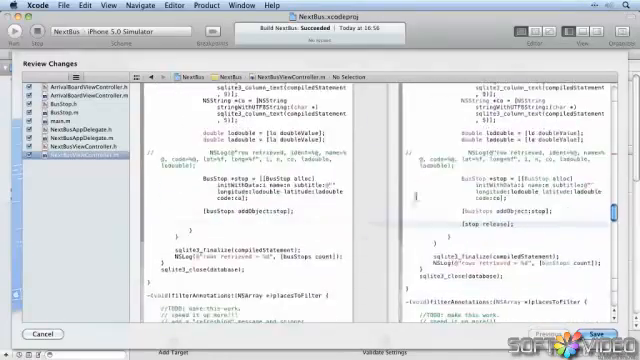
pyautogui.scroll(-3)
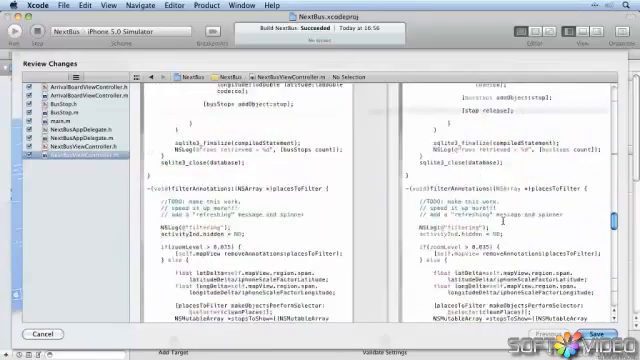
pyautogui.scroll(-3)
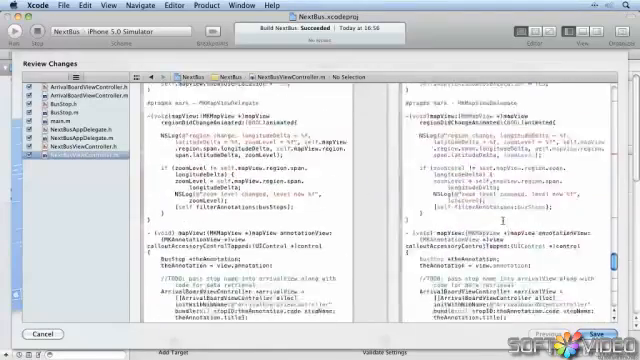
pyautogui.scroll(-3)
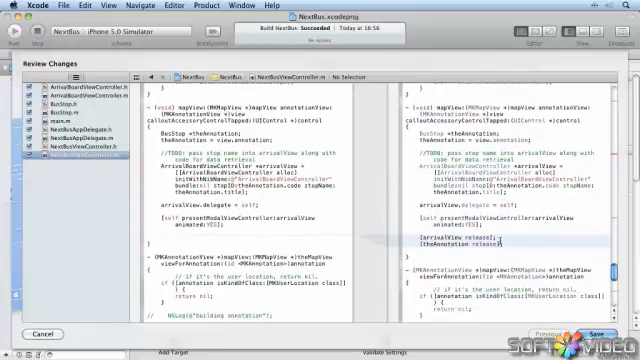
pyautogui.scroll(-3)
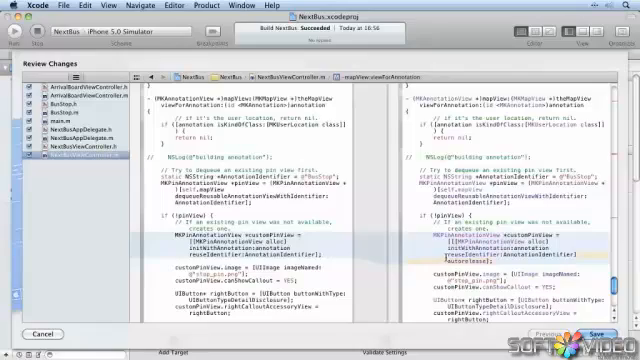
pyautogui.scroll(-3)
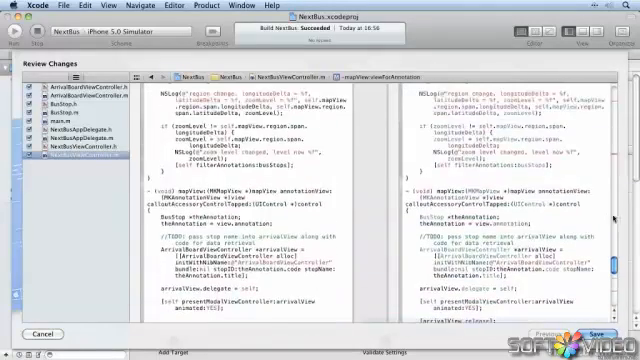
pyautogui.scroll(-3)
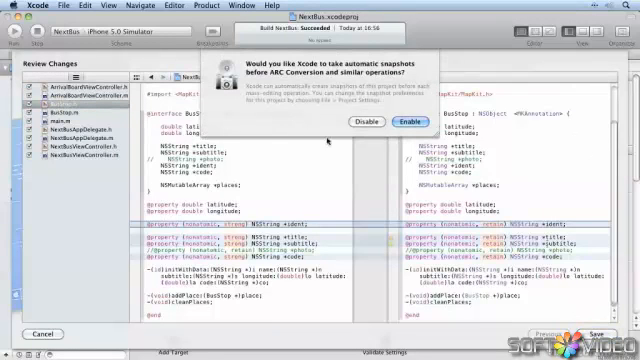
pyautogui.moveTo(325, 140)
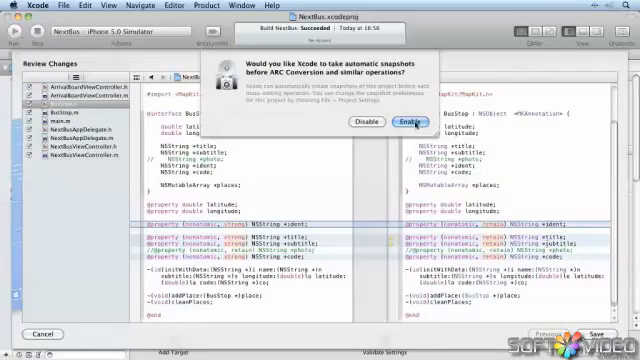
# Step: Enable automatic snapshots to apply the conversion, then view NextBusAppDelegate.h's strong properties
pyautogui.click(399, 121)
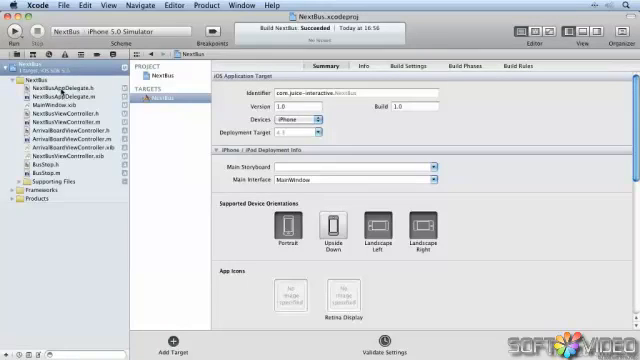
pyautogui.click(70, 86)
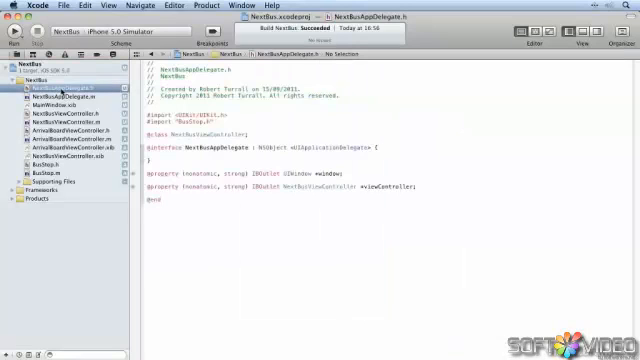